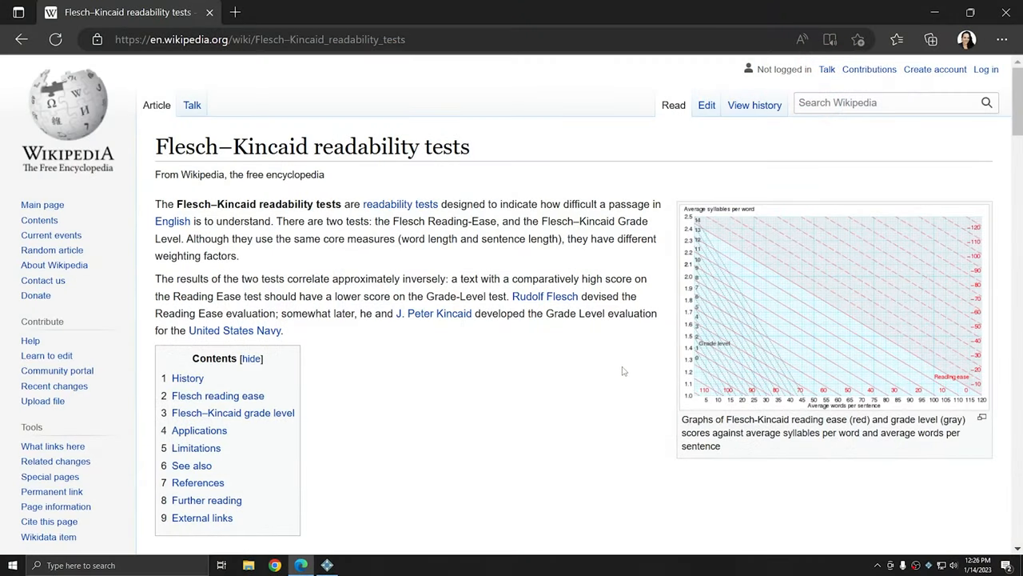
pyautogui.moveTo(581, 389)
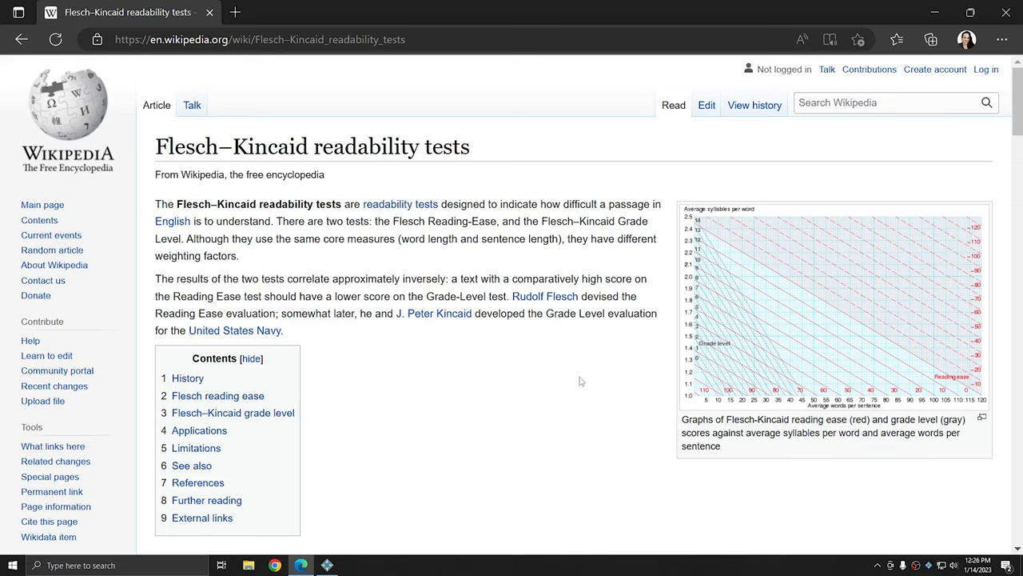
# Scroll the Flesch–Kincaid article down to the Flesch reading ease formula and score table
pyautogui.scroll(-3)
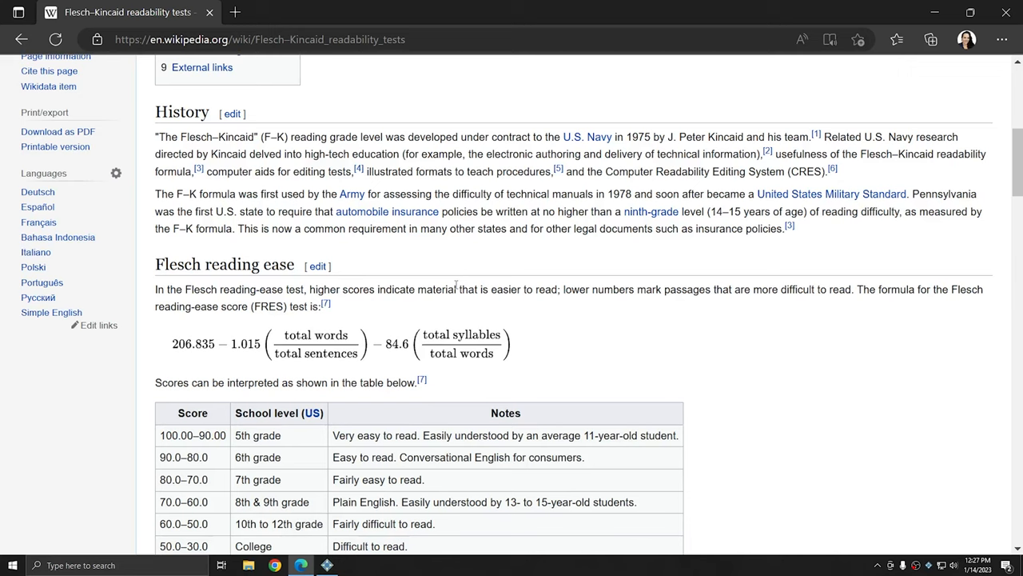
pyautogui.scroll(-3)
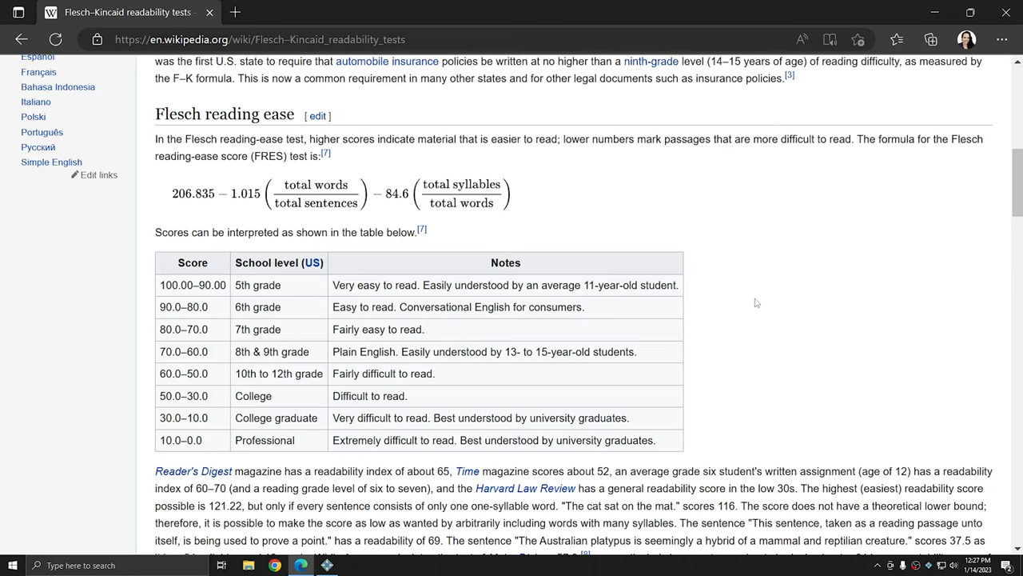
pyautogui.moveTo(589, 407)
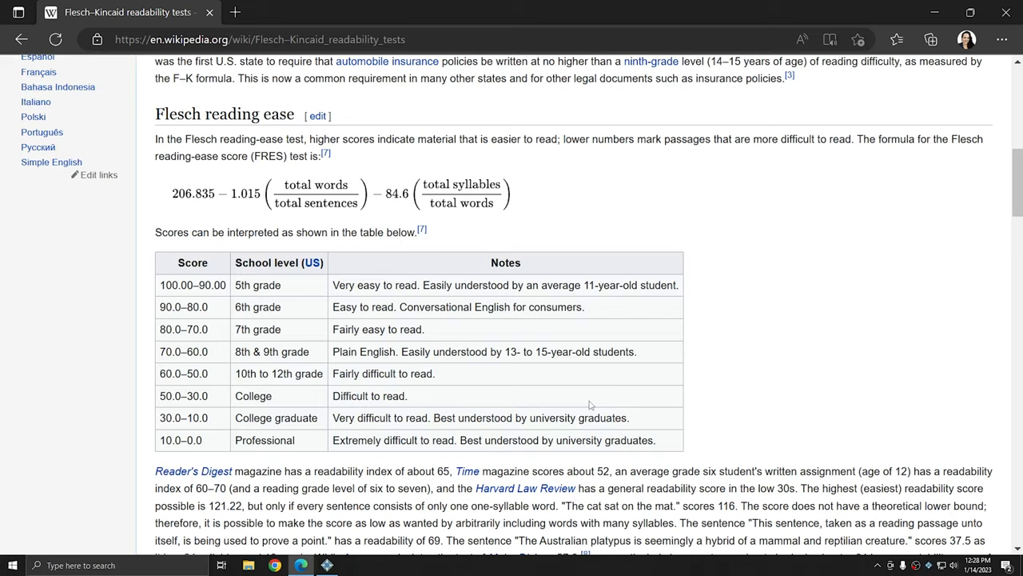
pyautogui.moveTo(365, 536)
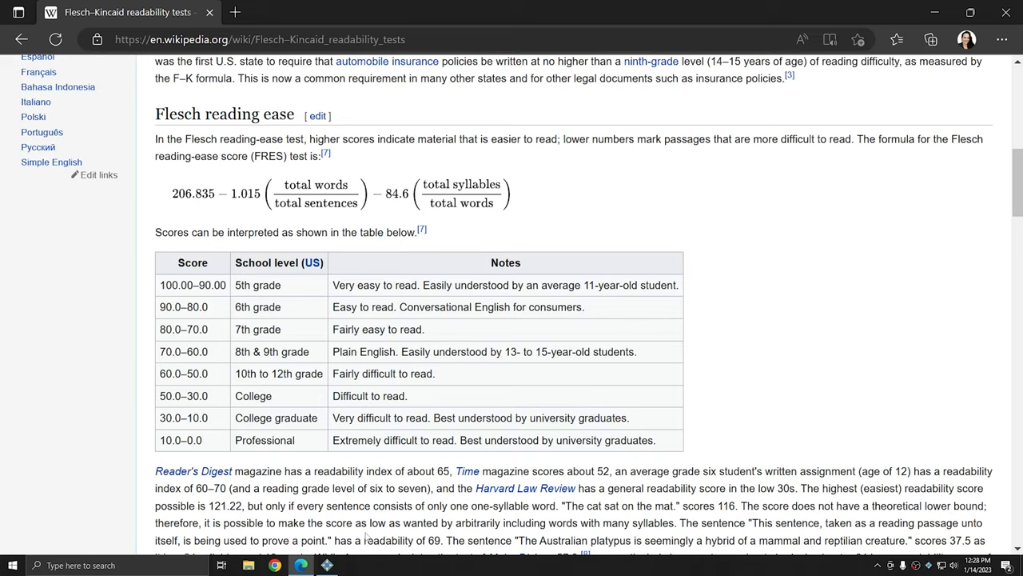
# Open Flesch Sample.ecl in Eclipse and glance at the Tools menu
pyautogui.click(326, 565)
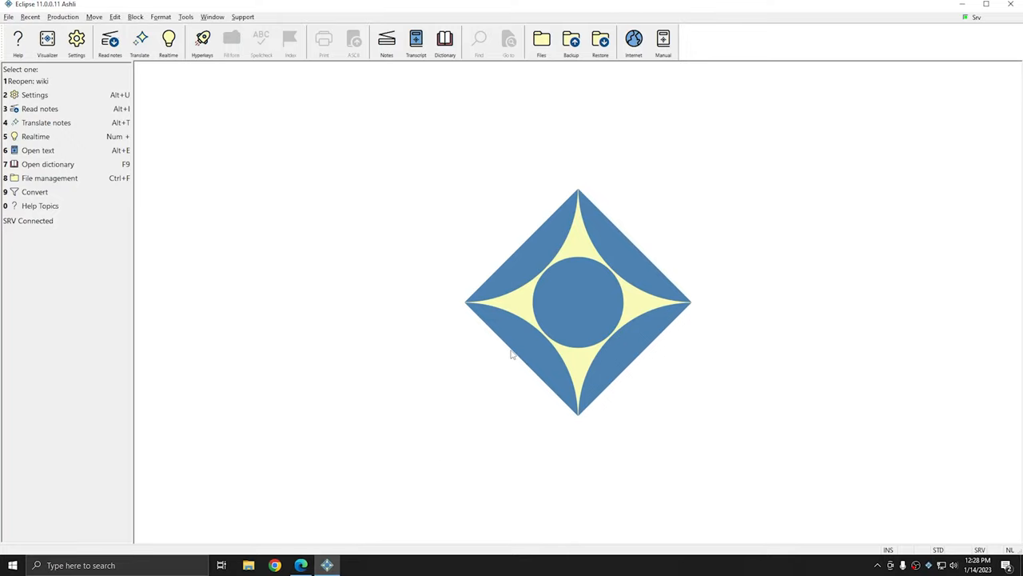
pyautogui.moveTo(502, 352)
pyautogui.write('f')
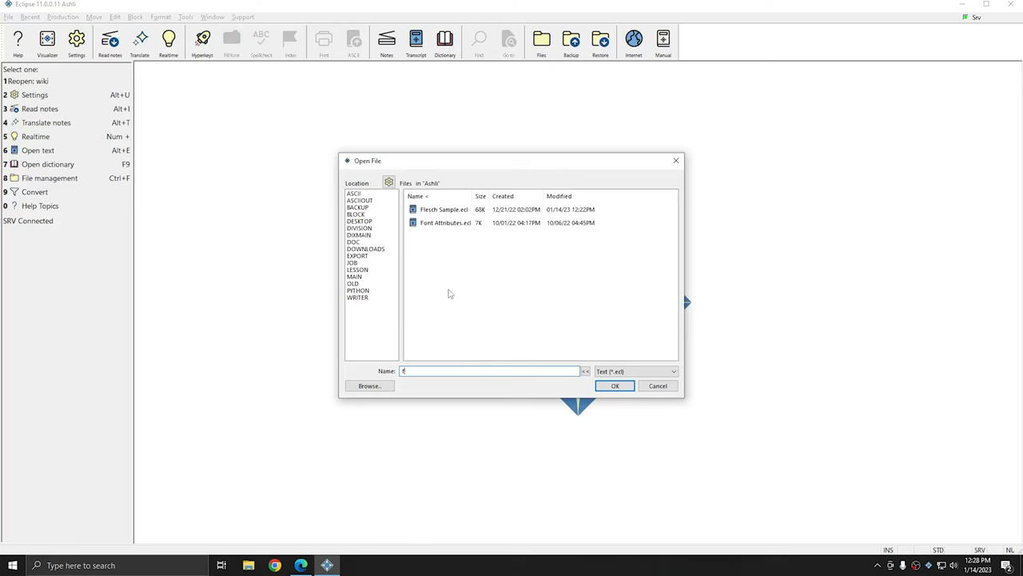
pyautogui.click(615, 385)
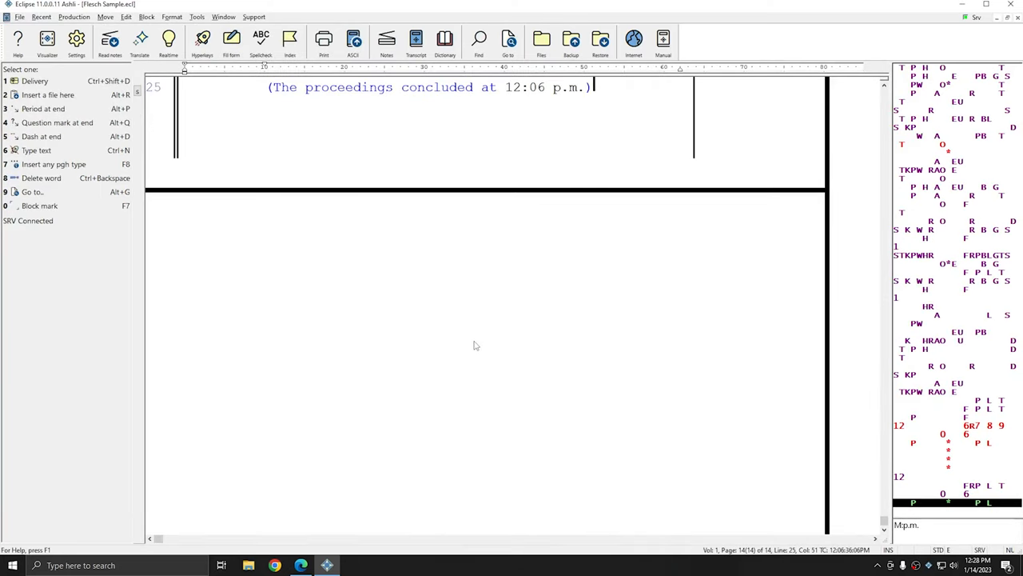
pyautogui.click(197, 16)
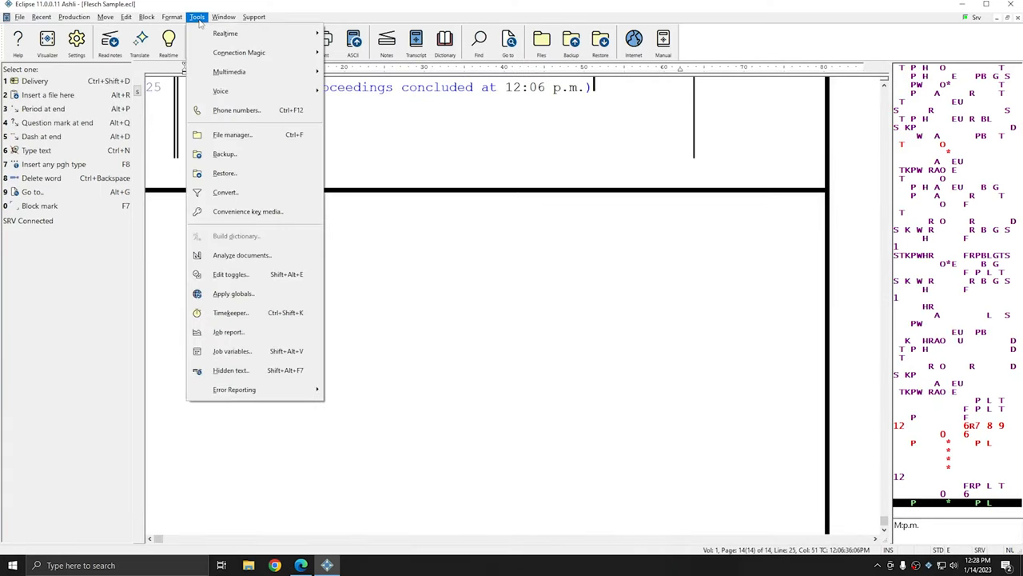
pyautogui.click(228, 331)
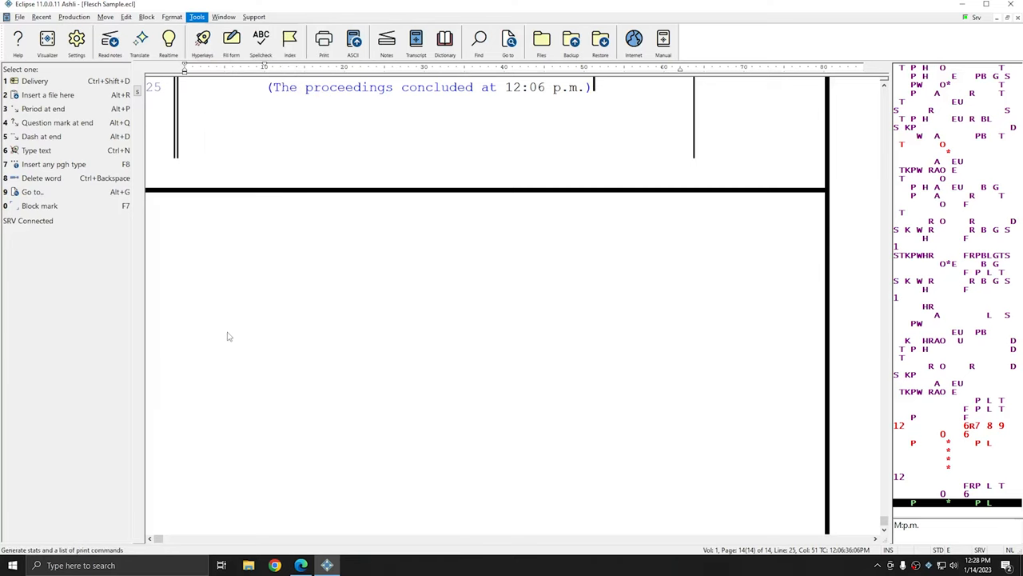
pyautogui.click(196, 16)
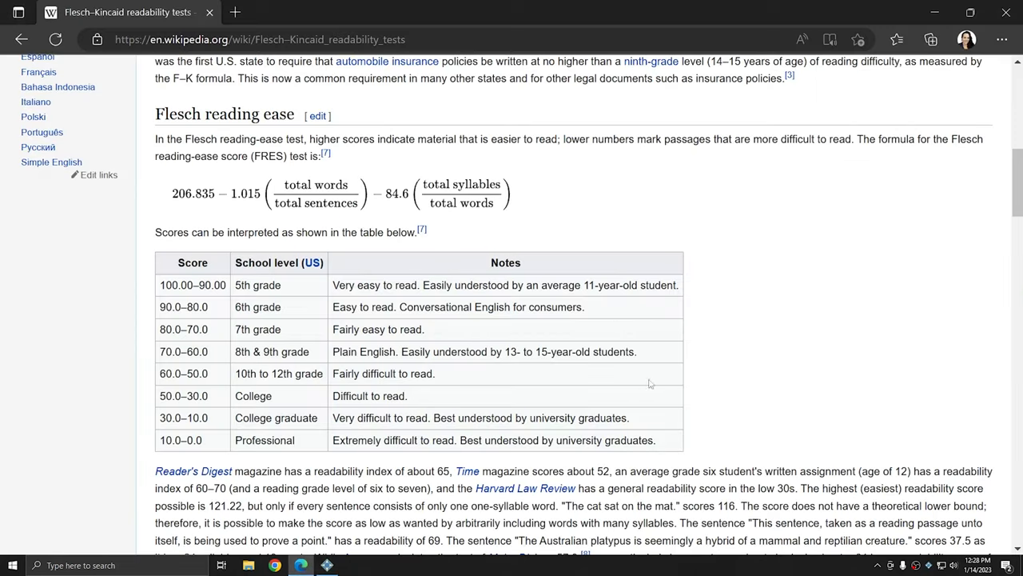
# Briefly select 'Professional' in the Wikipedia score table, then return to Eclipse
pyautogui.doubleClick(265, 440)
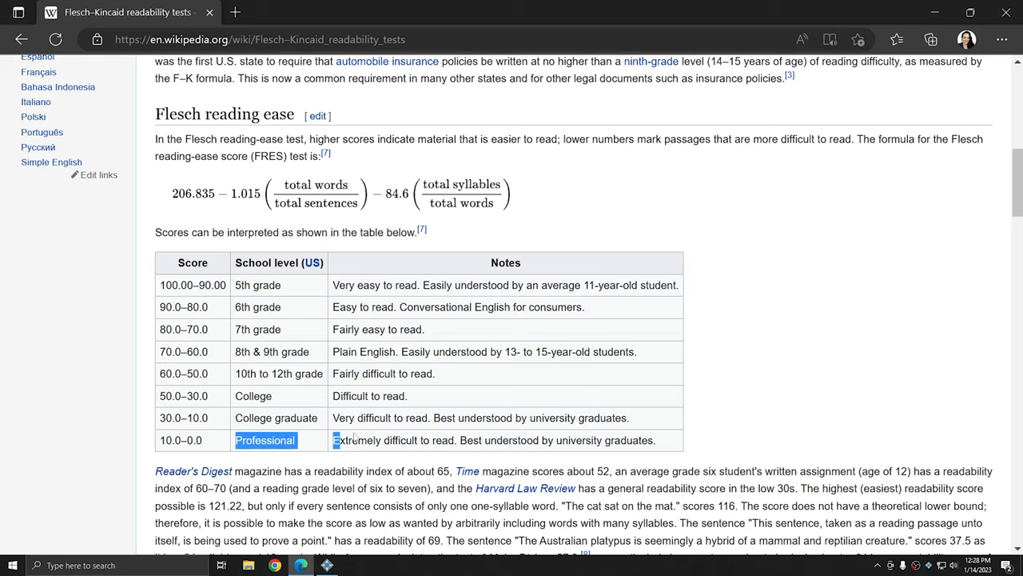
pyautogui.click(571, 453)
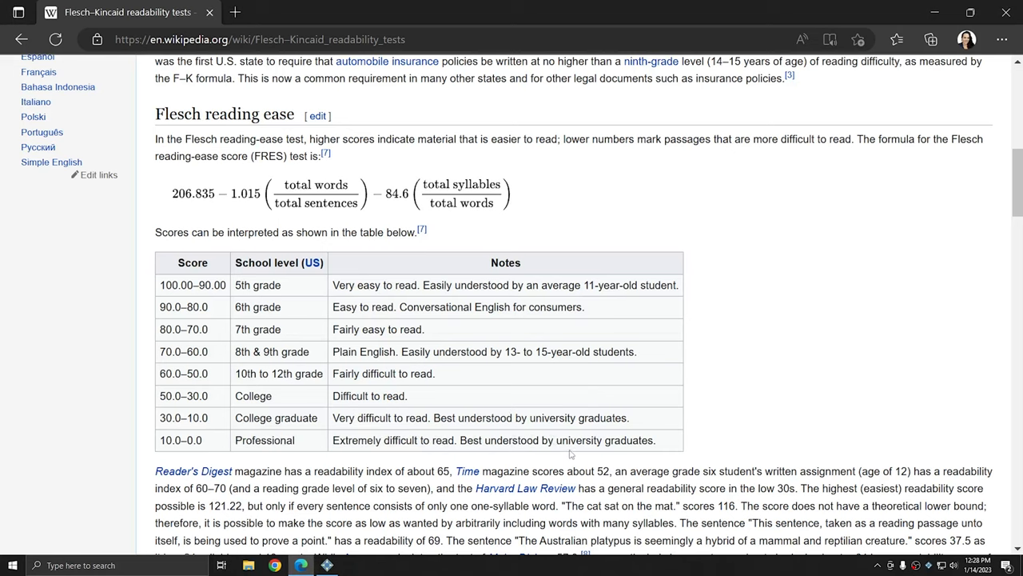
pyautogui.click(327, 566)
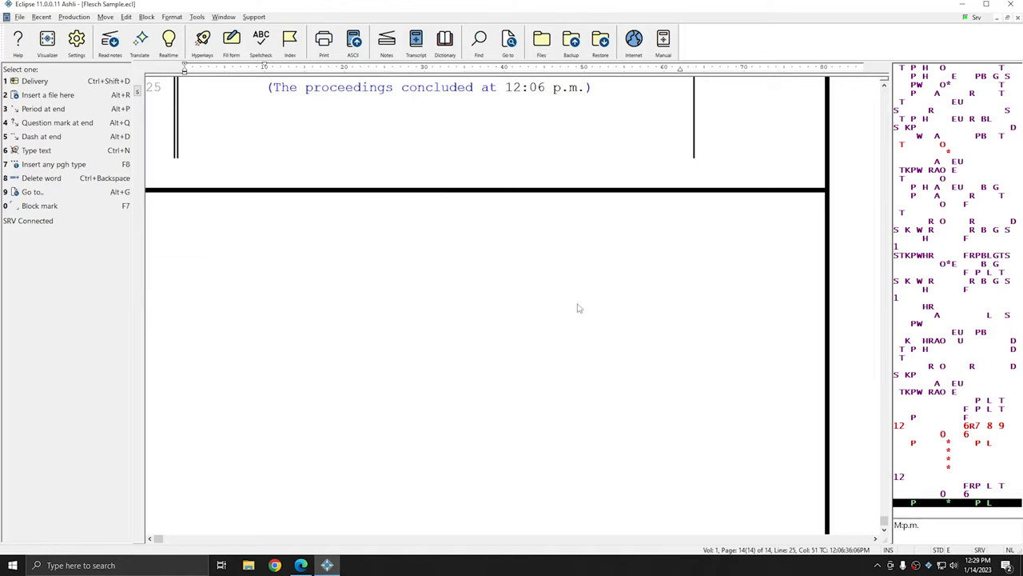
pyautogui.moveTo(580, 242)
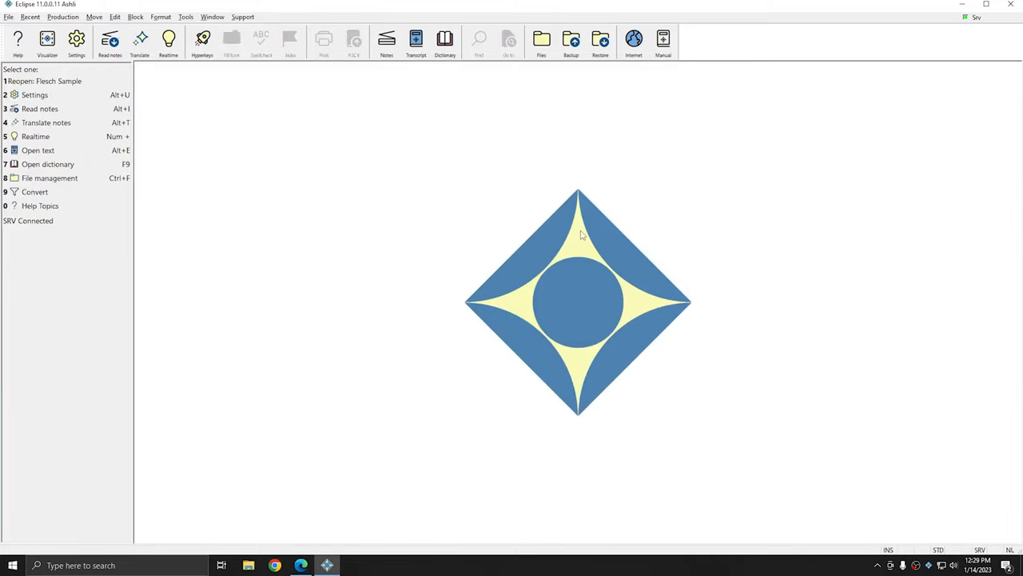
pyautogui.moveTo(564, 217)
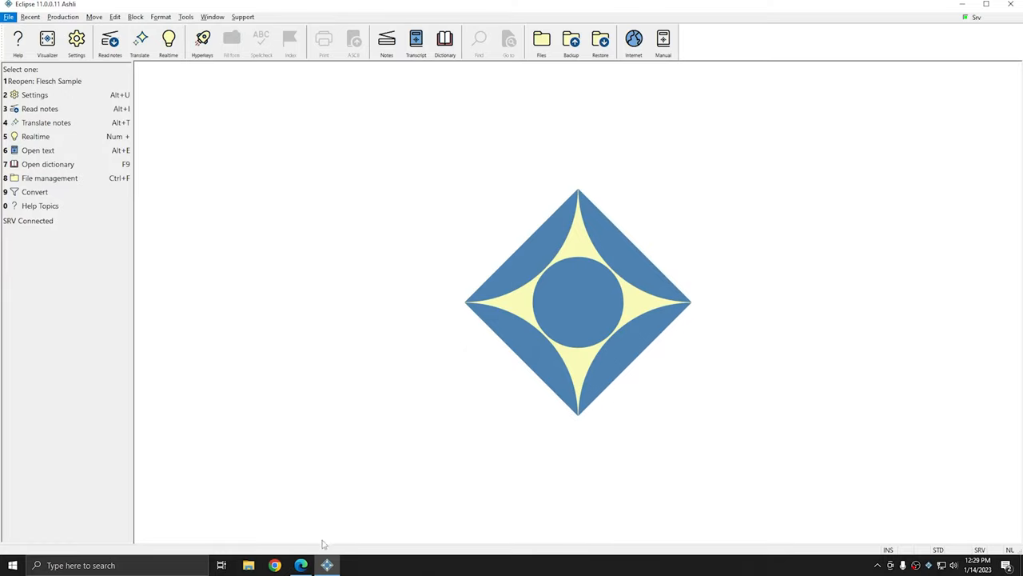
# Close Flesch Sample and view wiki.ecl's job report showing readability score 18.34
pyautogui.click(301, 565)
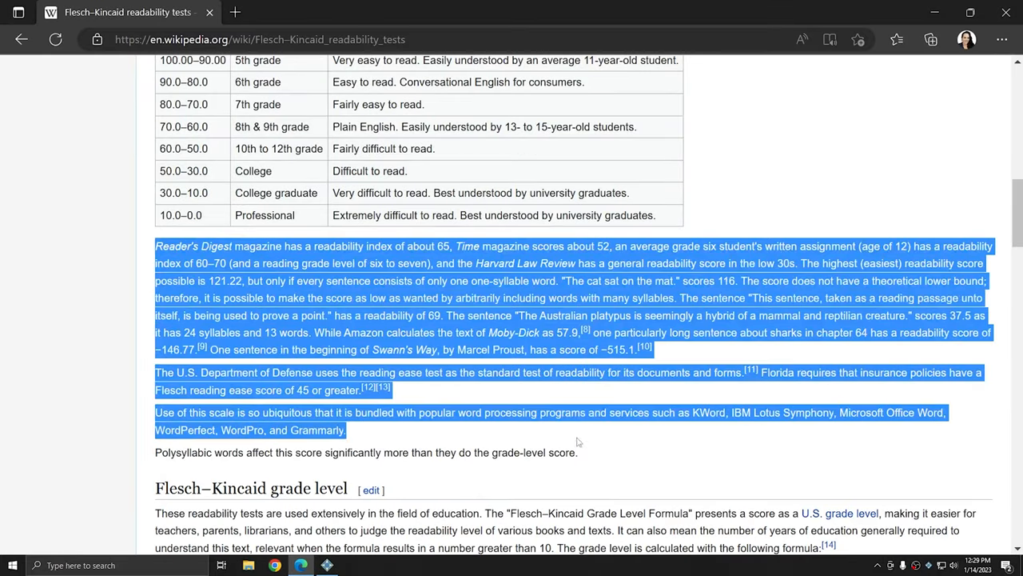
pyautogui.click(326, 565)
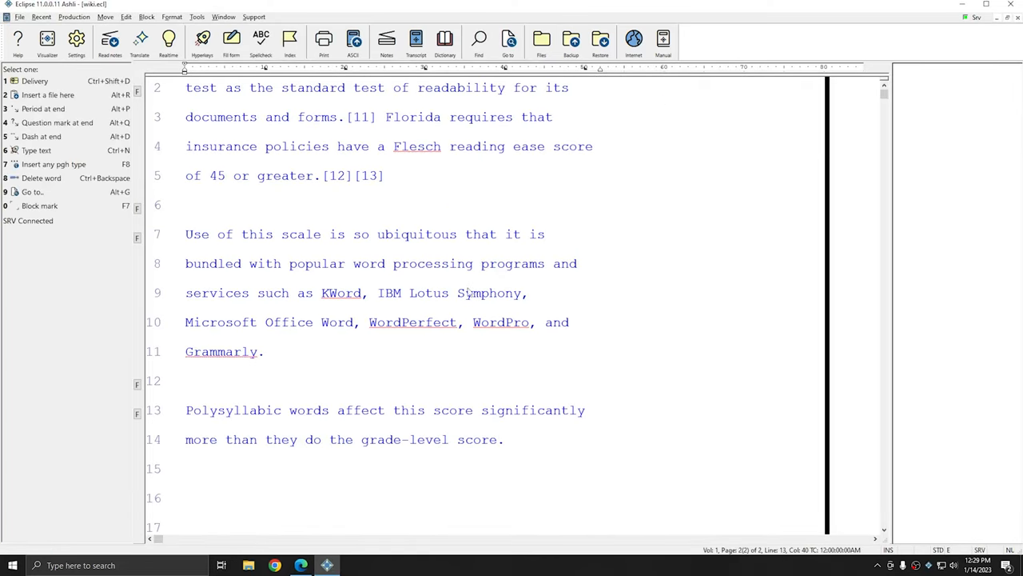
pyautogui.click(196, 16)
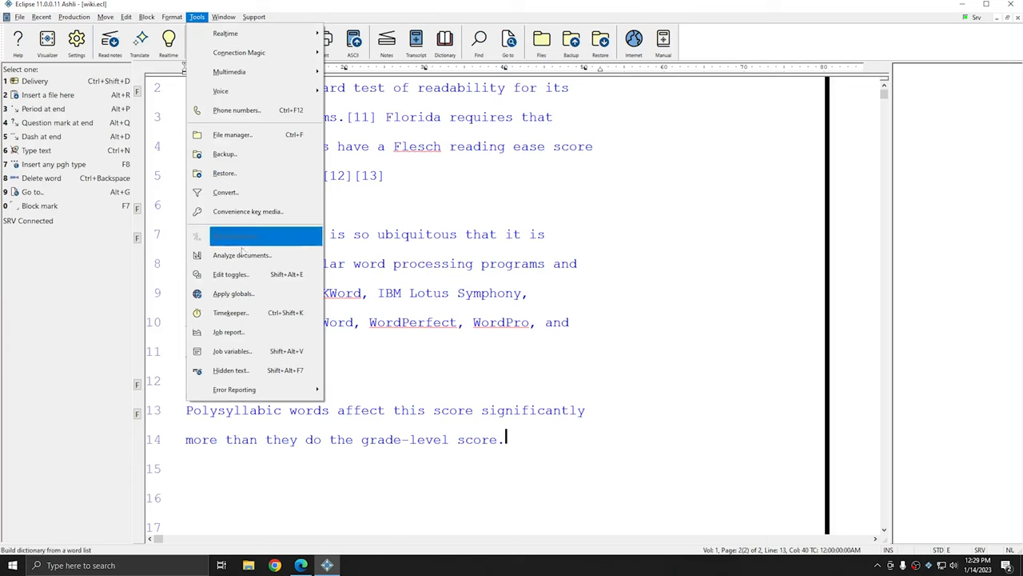
pyautogui.click(228, 332)
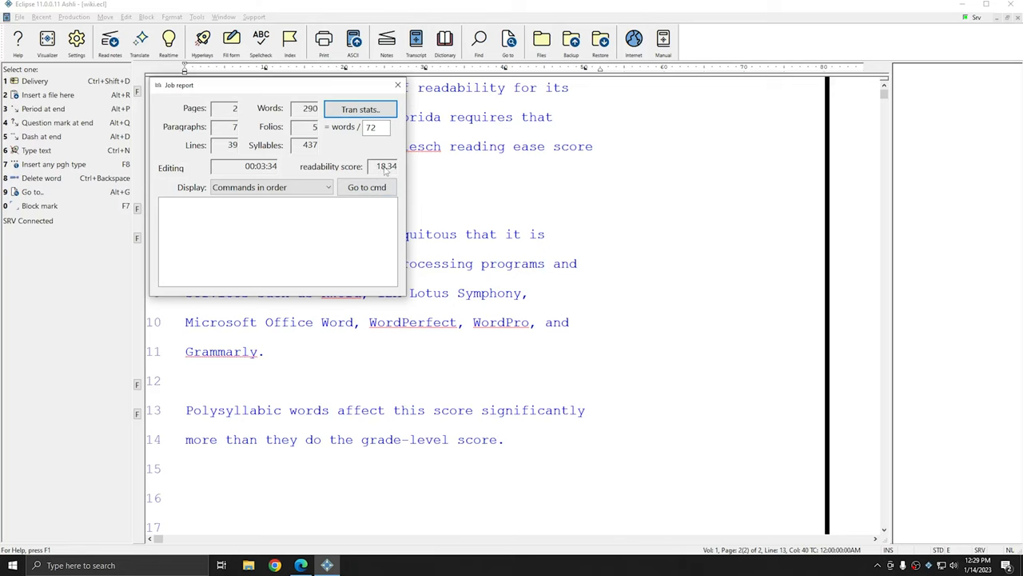
pyautogui.click(300, 565)
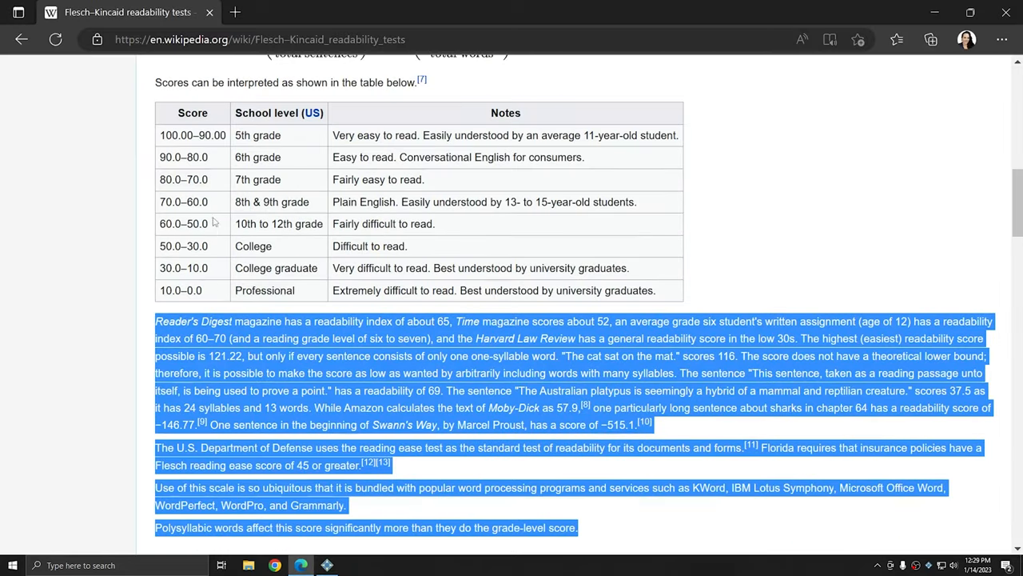